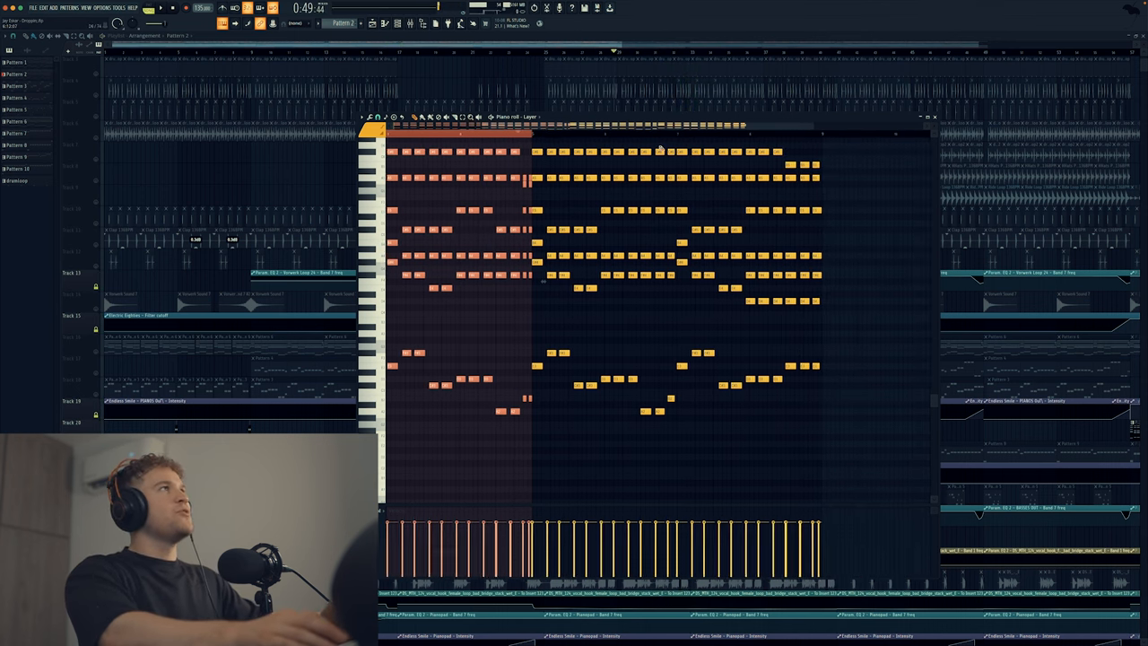
# Show the layer's Vital synth and mixer track and bring up its Fruity Crusher effect.
pyautogui.click(937, 117)
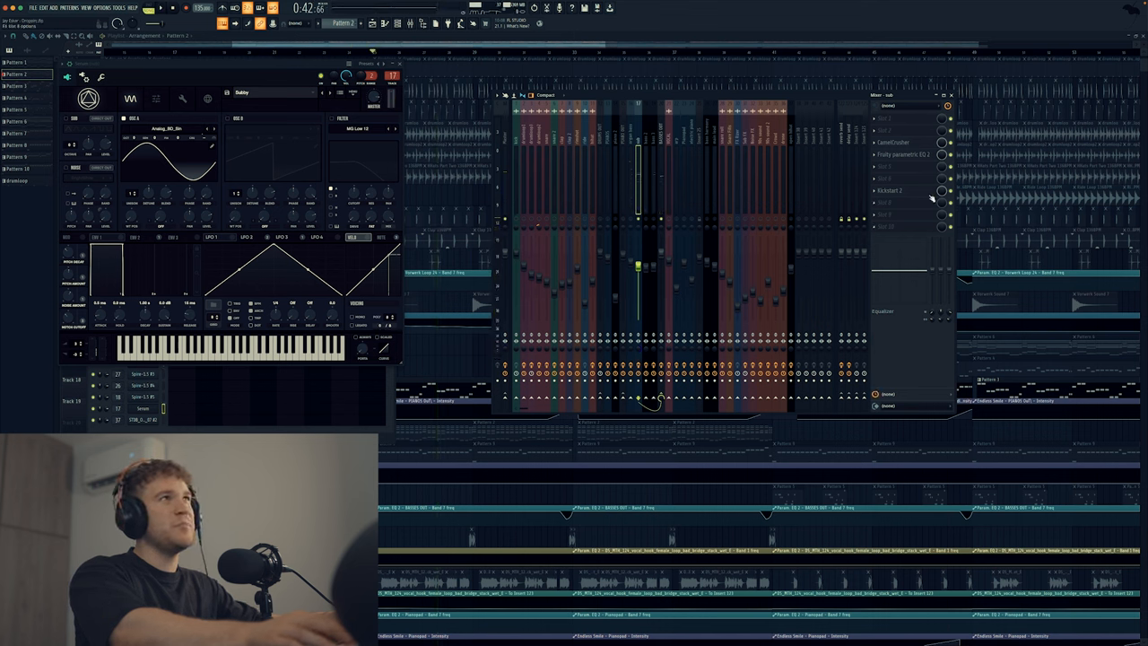
pyautogui.click(891, 144)
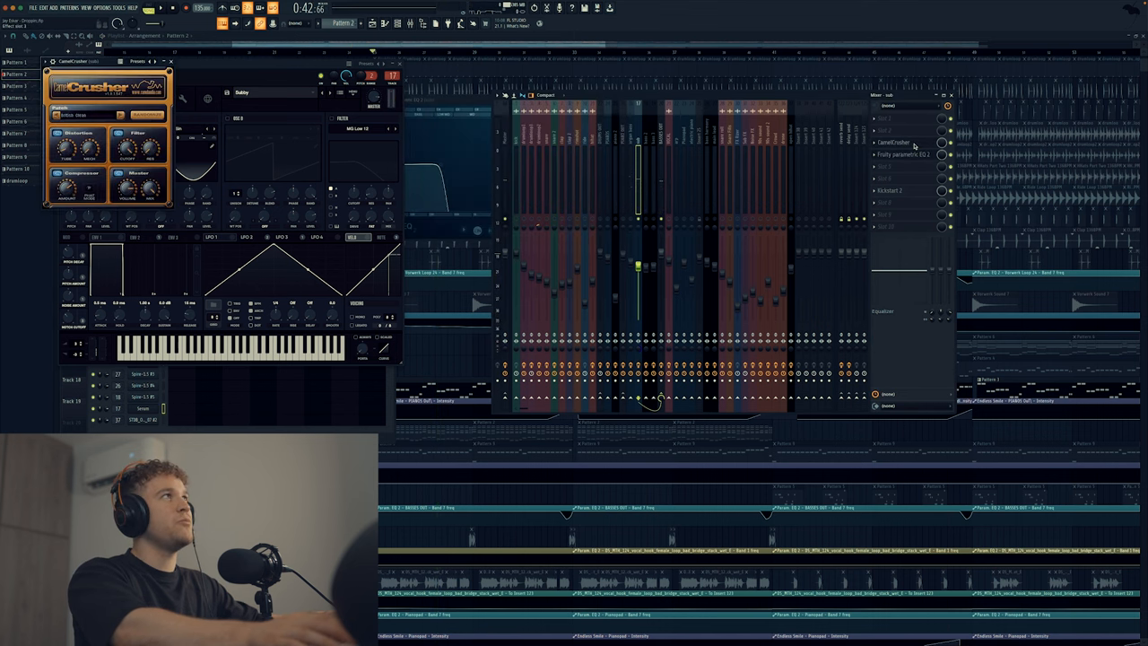
pyautogui.moveTo(104, 61); pyautogui.dragTo(520, 237)
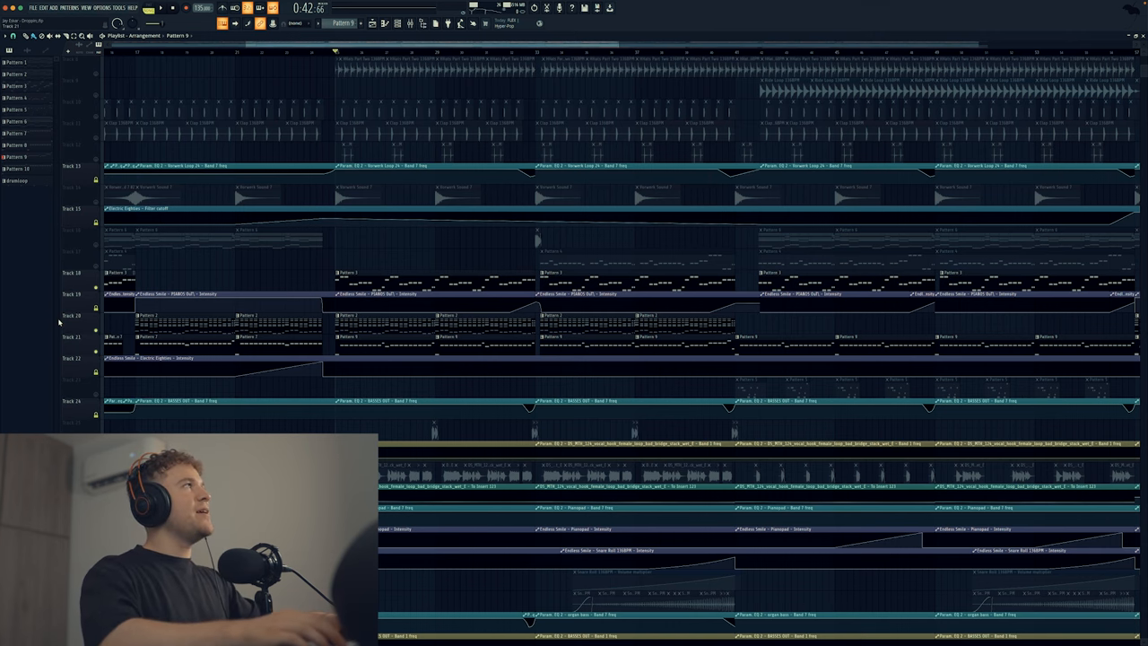
pyautogui.scroll(-3)
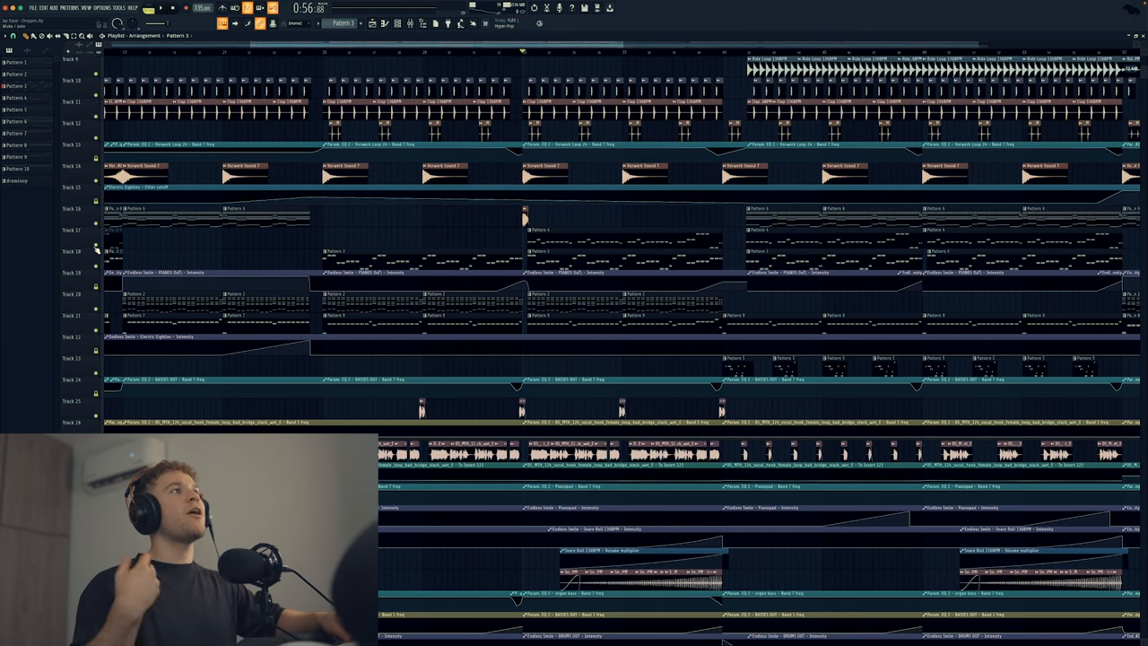
pyautogui.hscroll(3)
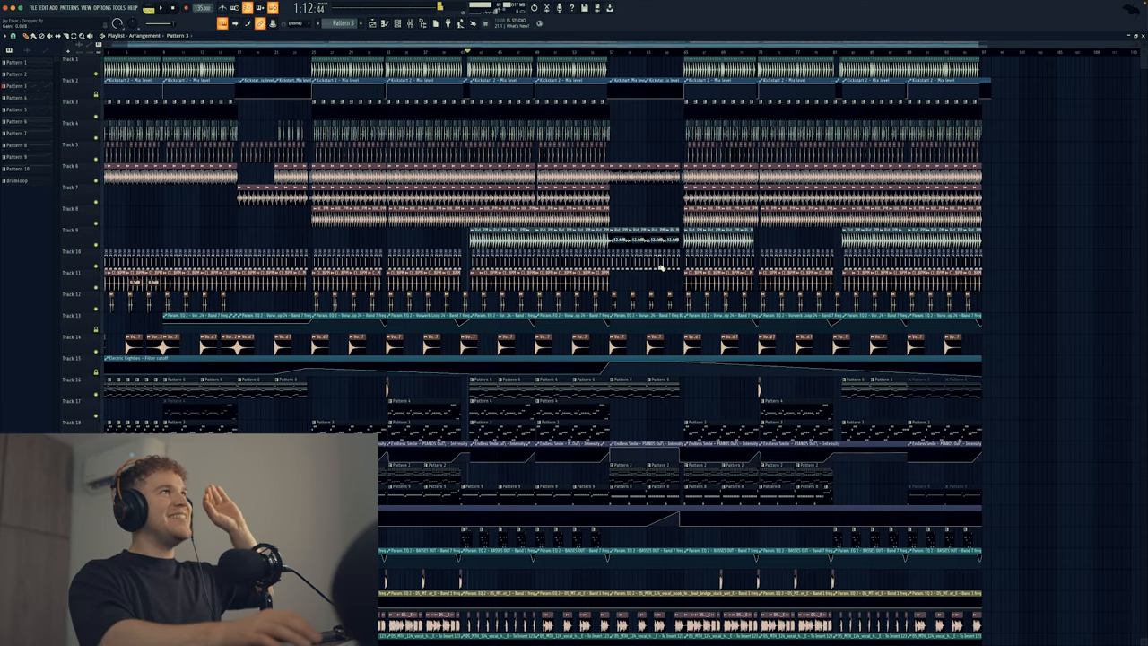
pyautogui.click(680, 50)
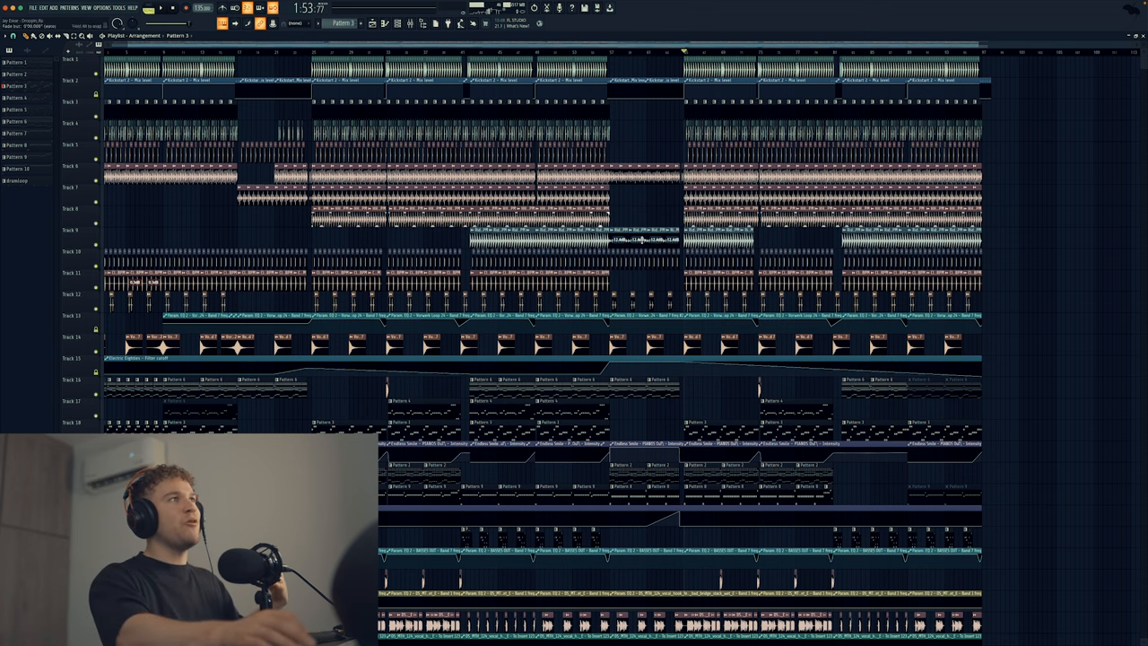
pyautogui.scroll(-3)
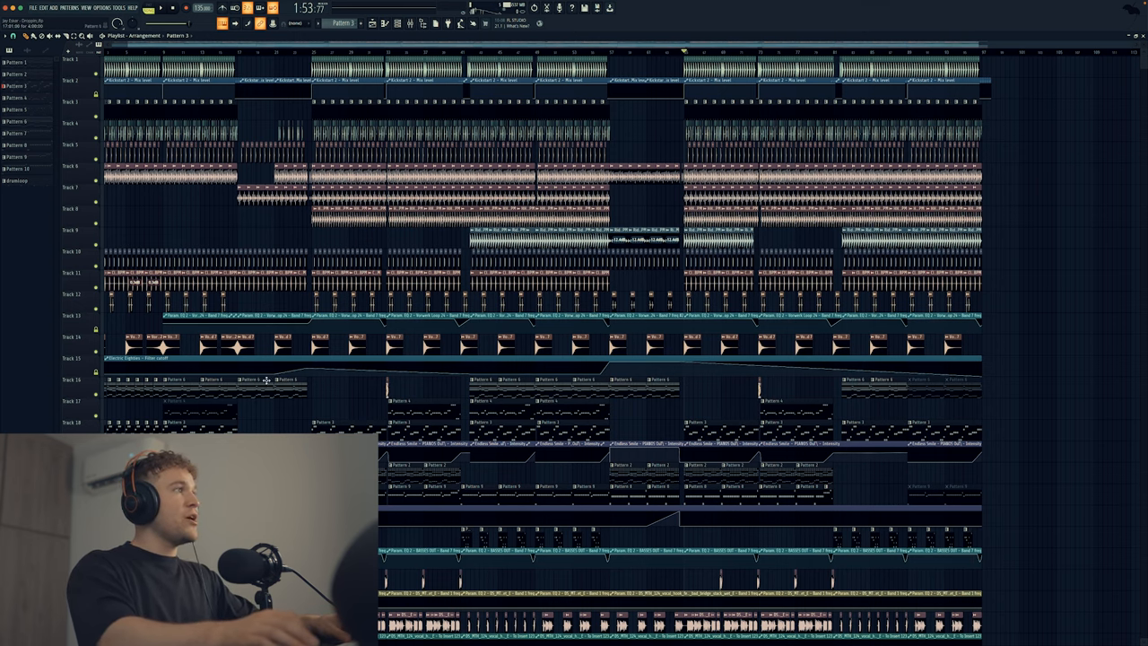
# Scroll the Playlist down to the bottom vocal-chop, sweep and automation tracks.
pyautogui.scroll(-3)
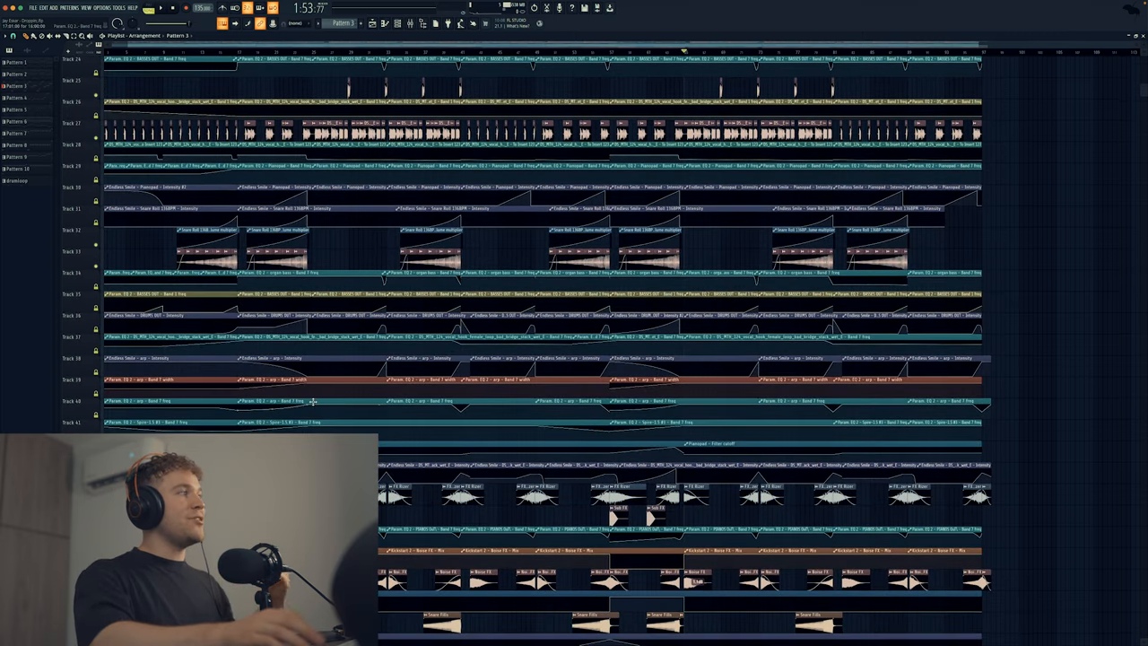
pyautogui.scroll(-3)
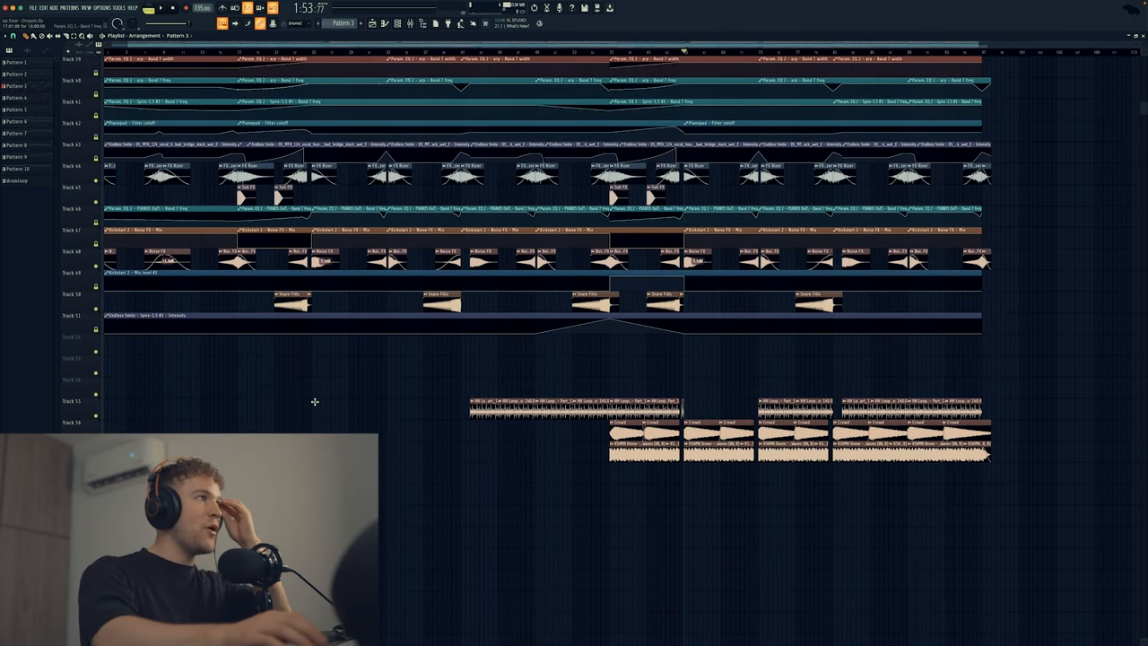
# Show the Mixer over the Playlist with the channel levels and effect chain.
pyautogui.scroll(-3)
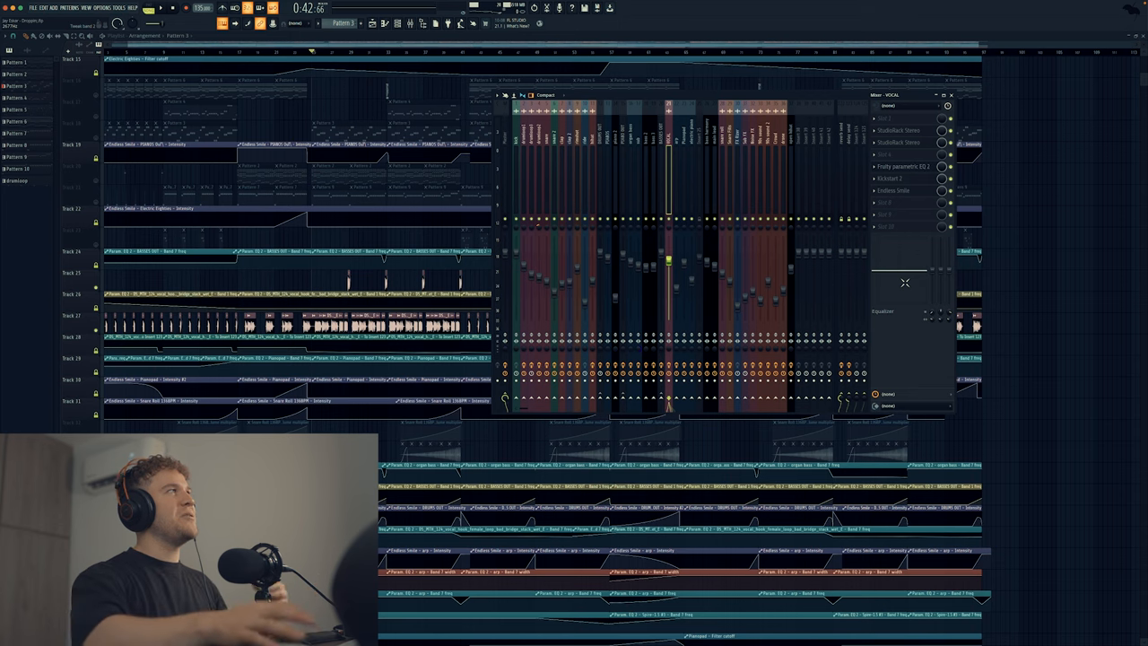
# Close the Mixer and scroll the Playlist back down to the lower vocal and effect tracks.
pyautogui.click(951, 95)
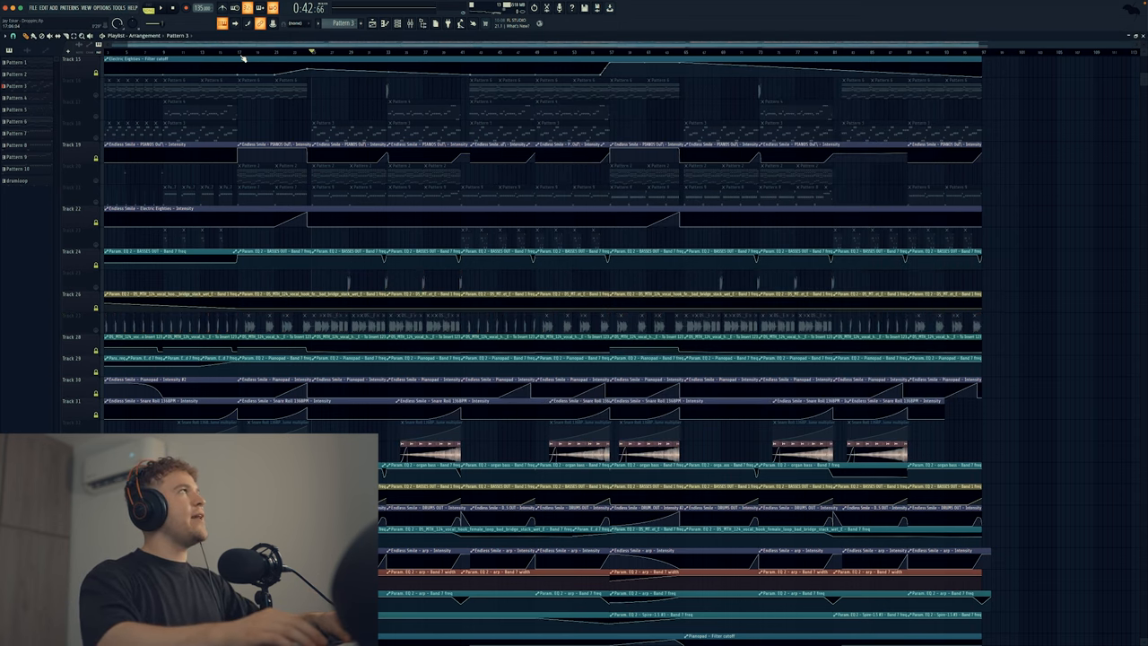
pyautogui.click(284, 52)
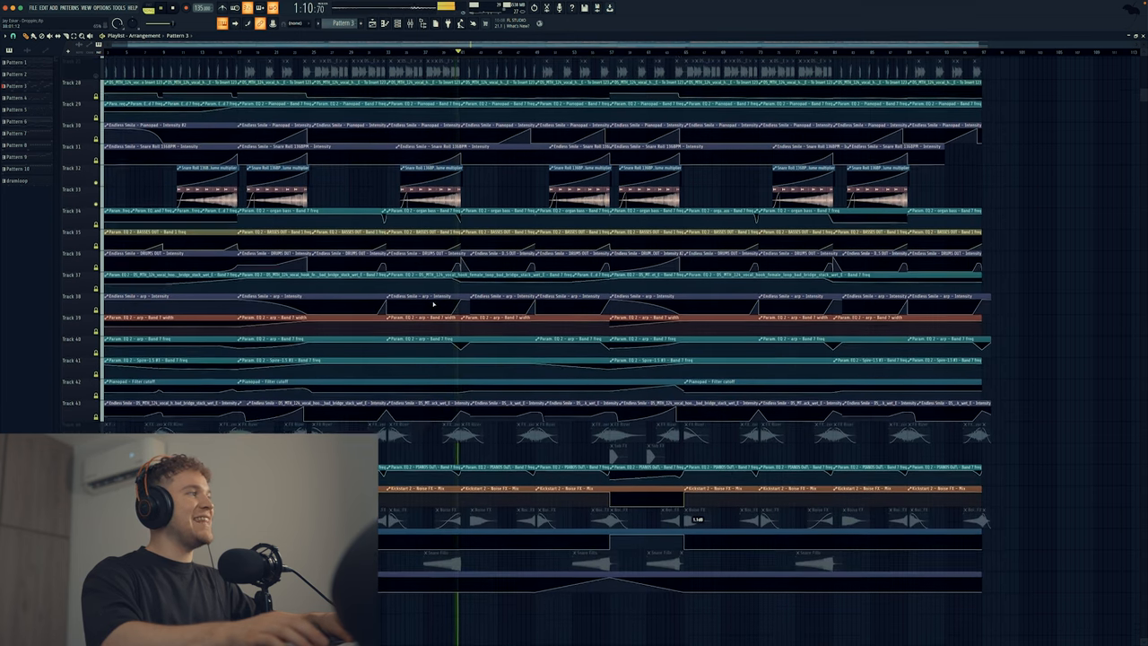
pyautogui.scroll(-3)
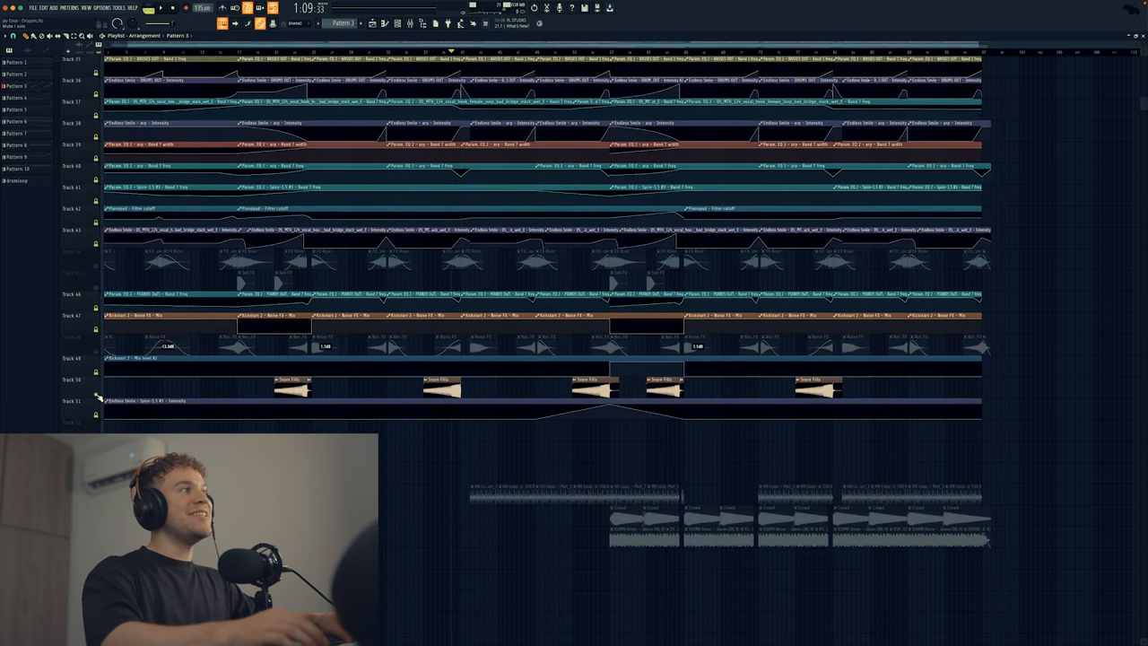